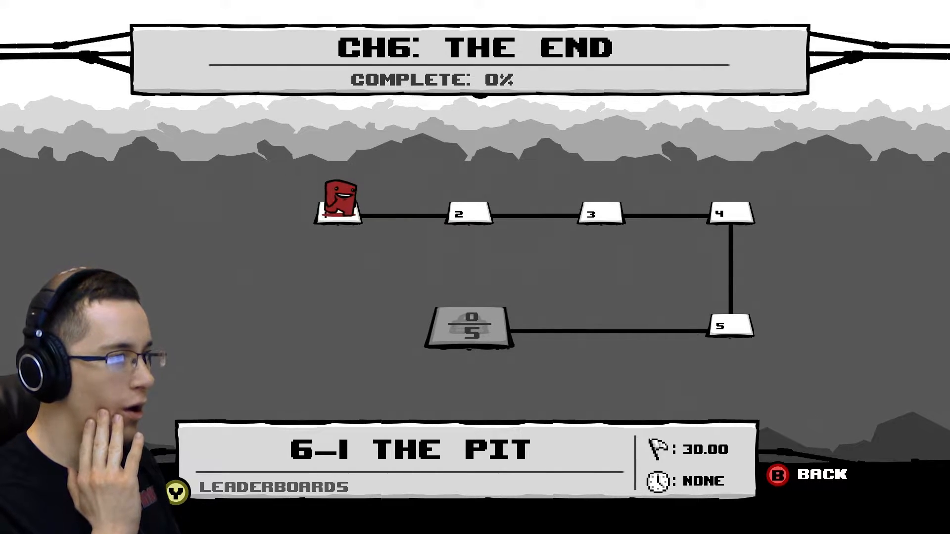
{"action": "key", "text": "Right"}
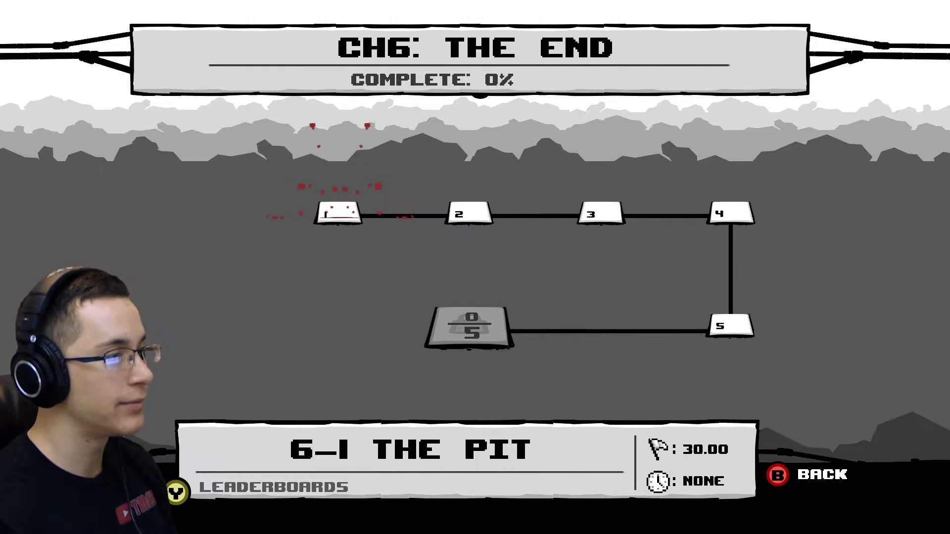
{"action": "left_click", "coordinate": [337, 213]}
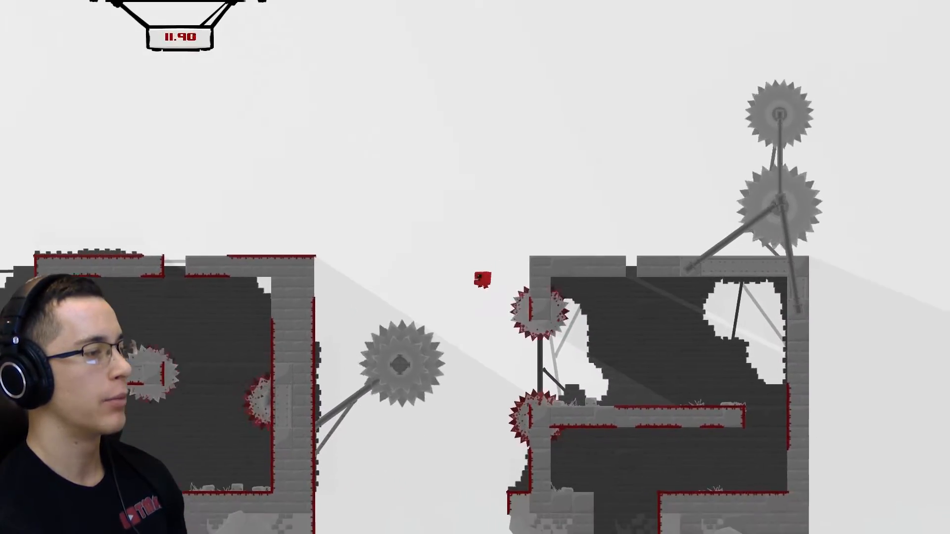
{"action": "key", "text": "right"}
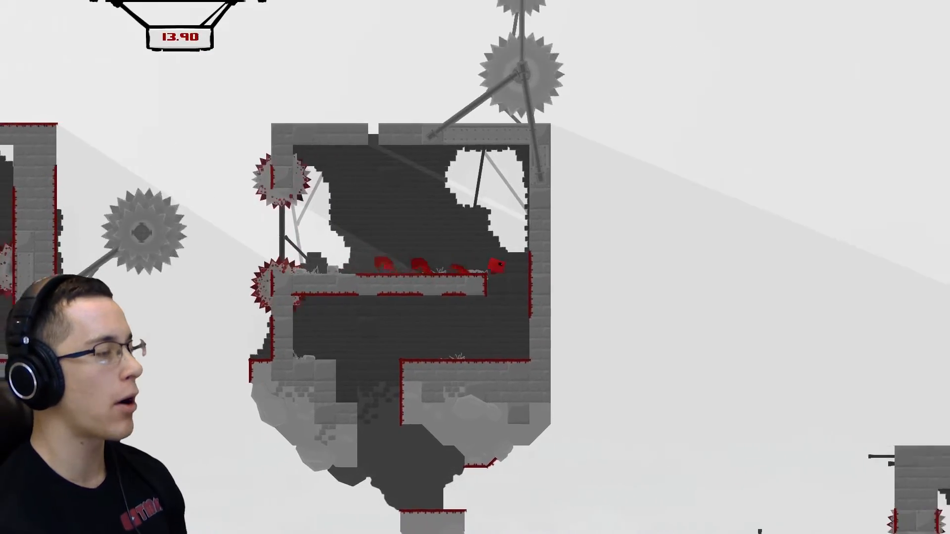